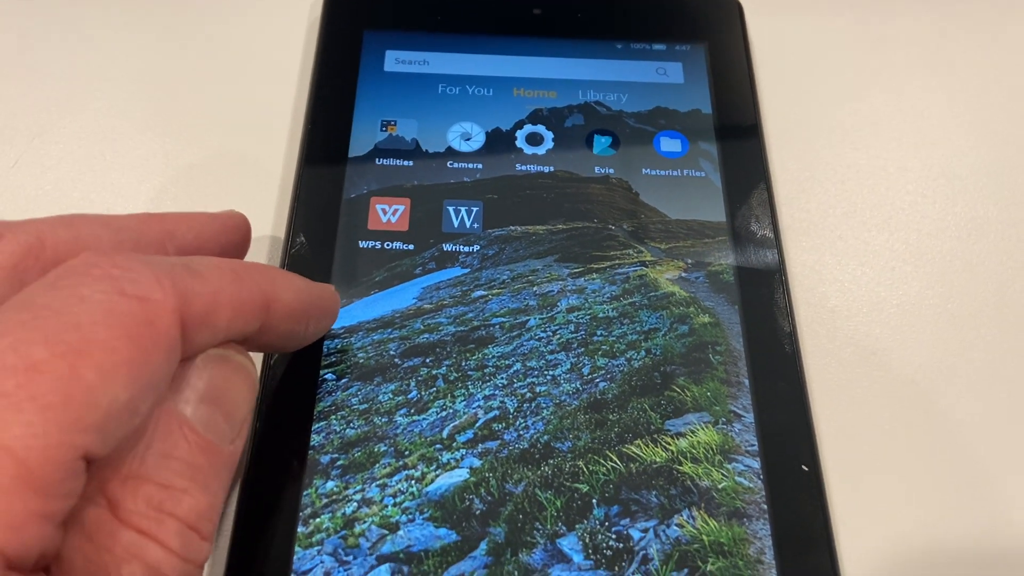
Step: Browse the For You and Library pages, then open quick settings over Home
{"action": "left_click", "coordinate": [464, 91]}
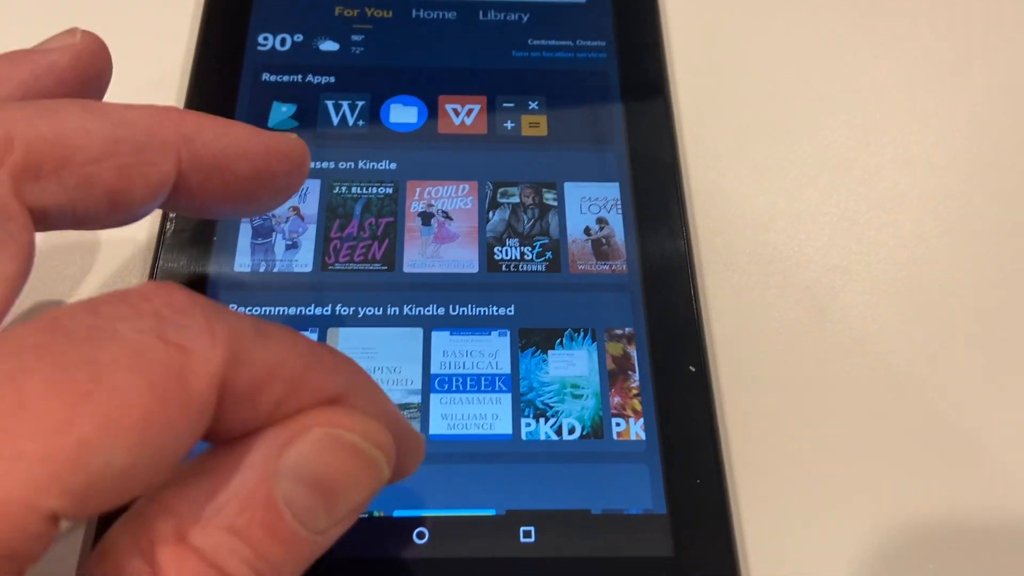
{"action": "scroll", "scroll_direction": "down", "scroll_amount": 3}
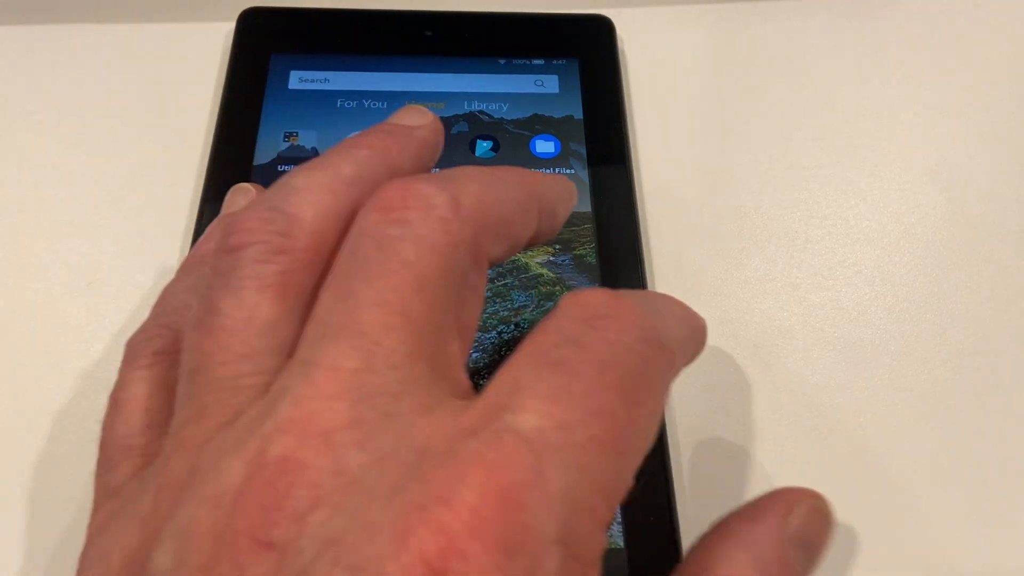
{"action": "left_click", "coordinate": [486, 105]}
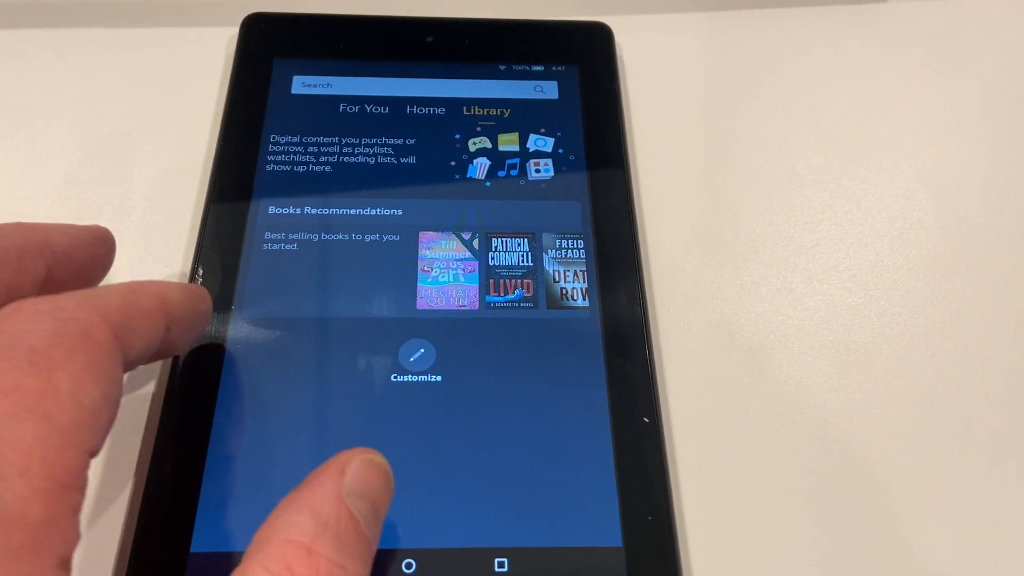
{"action": "left_click", "coordinate": [425, 109]}
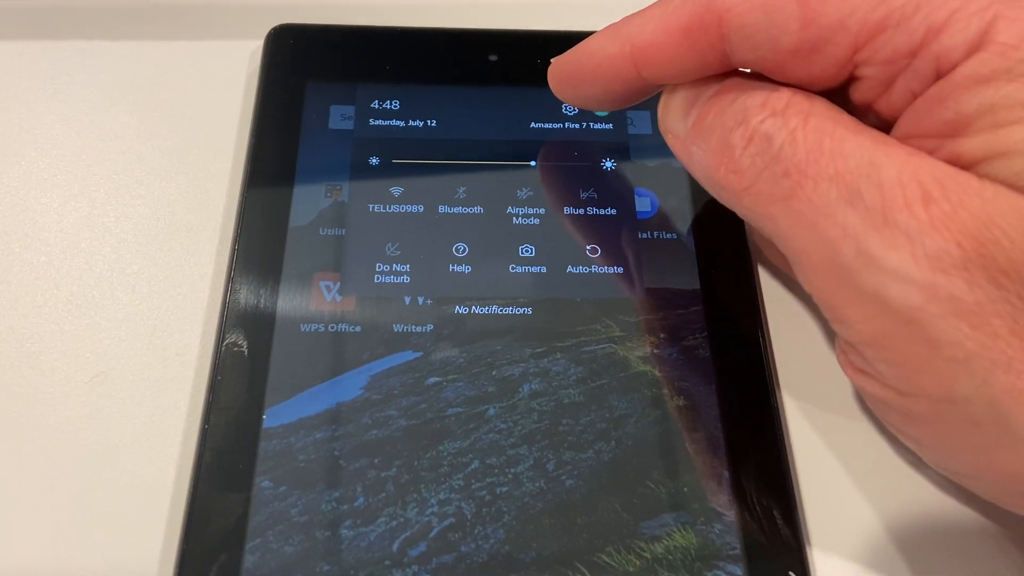
Step: Open Settings from the quick settings gear and scroll toward Device Options
{"action": "left_click", "coordinate": [569, 108]}
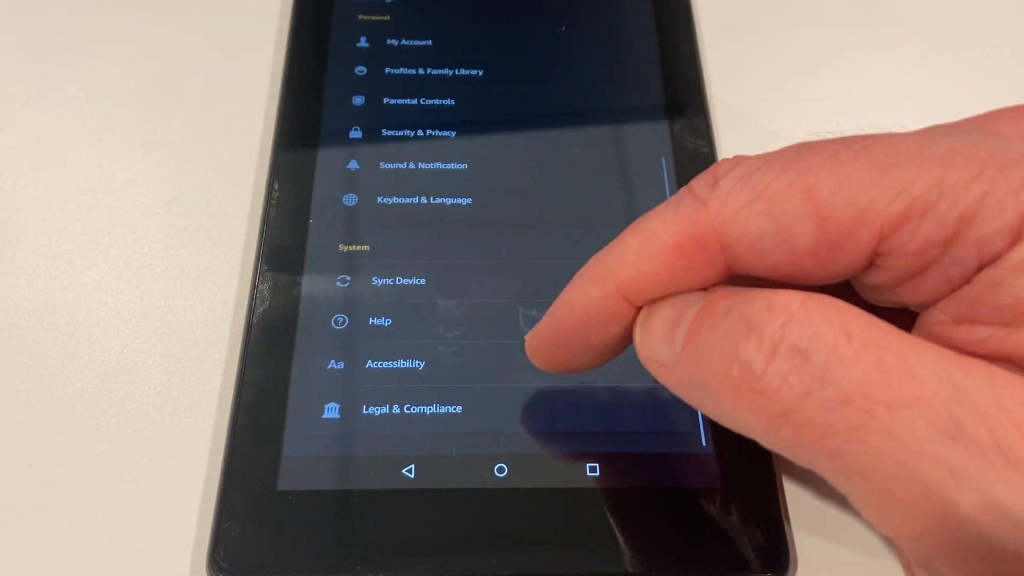
{"action": "scroll", "scroll_direction": "down", "scroll_amount": 3}
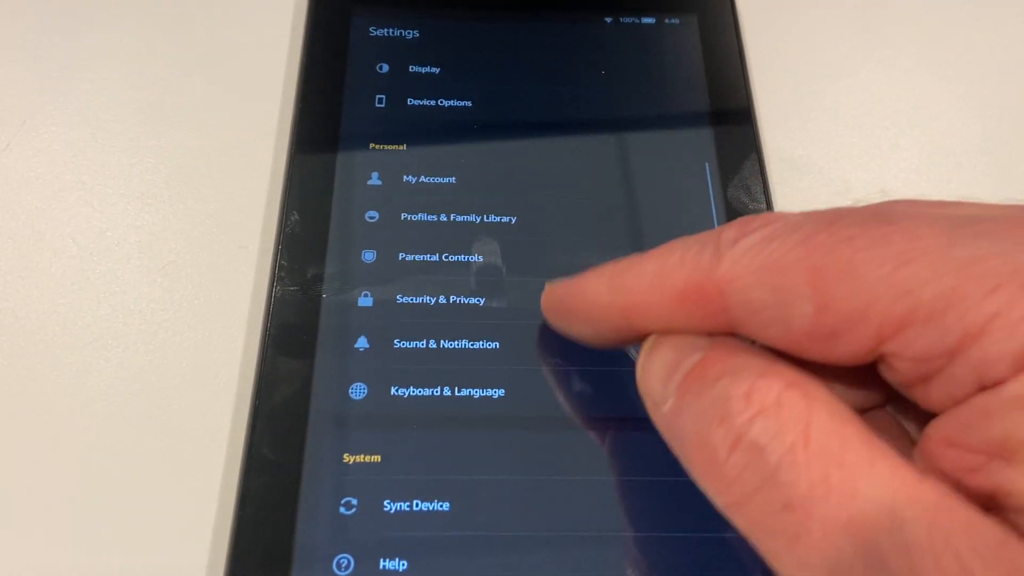
{"action": "scroll", "scroll_direction": "down", "scroll_amount": 3}
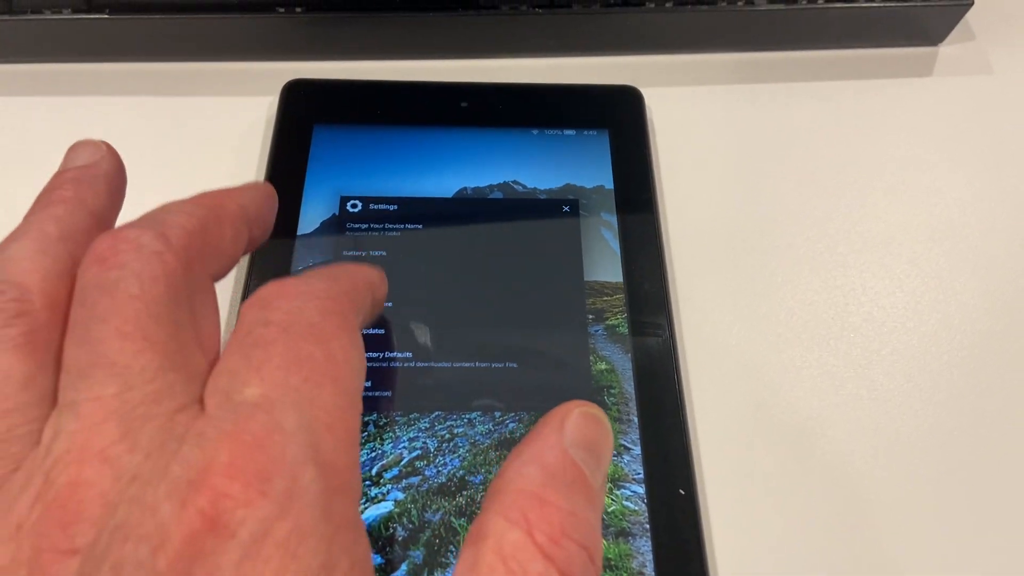
Step: Close Settings and launch Evie Launcher with its mountain wallpaper window
{"action": "left_click", "coordinate": [566, 208]}
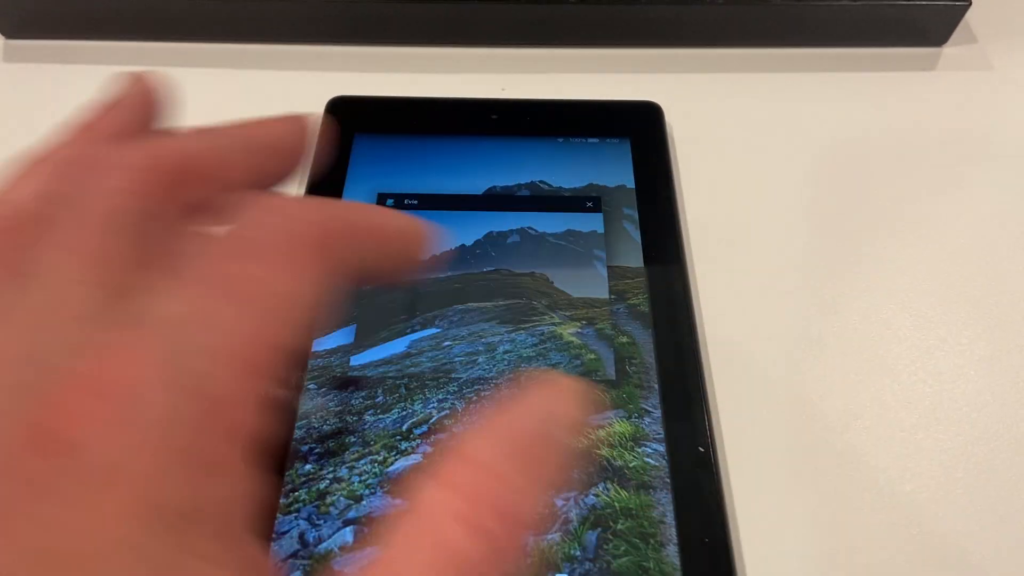
{"action": "left_click", "coordinate": [588, 203]}
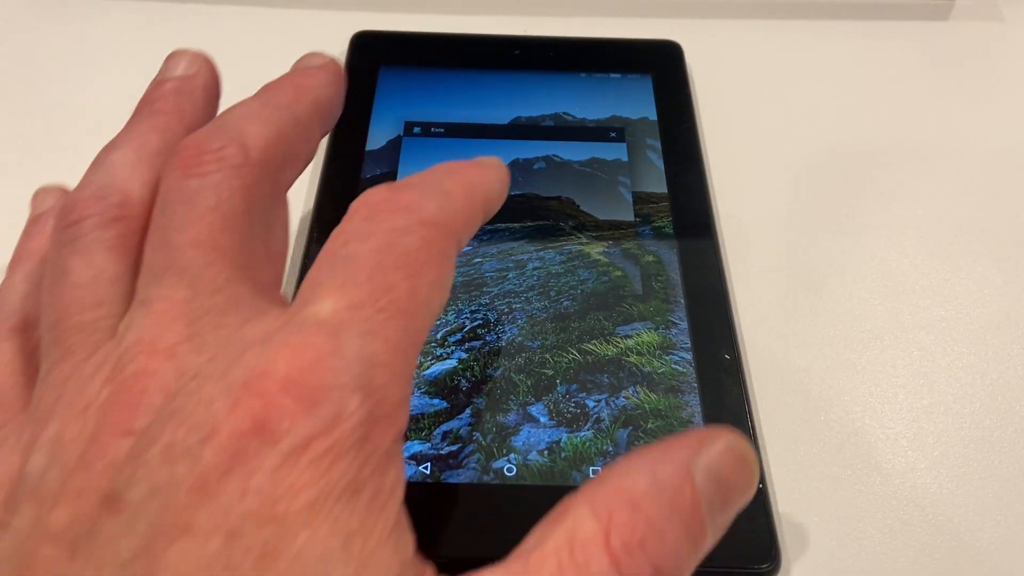
Step: Close the Evie window, leaving Evie as home with WriterP, Silk Browser and Calculator
{"action": "left_click", "coordinate": [613, 134]}
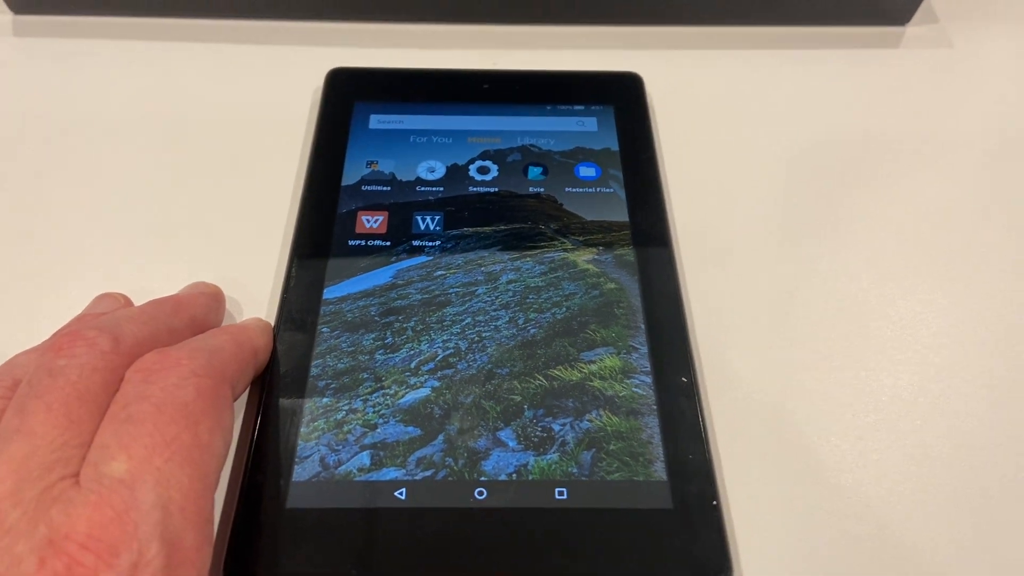
{"action": "left_click", "coordinate": [535, 171]}
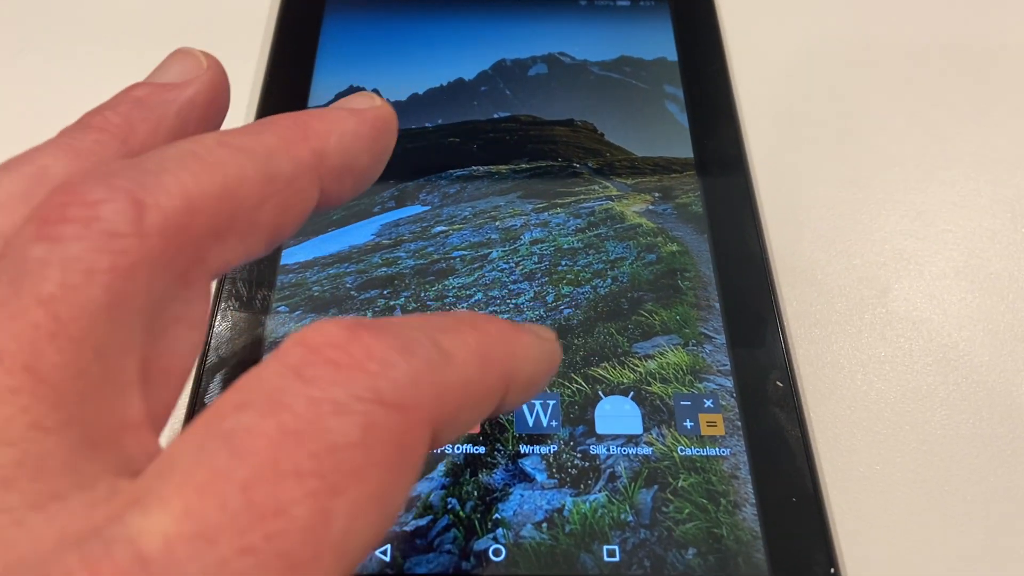
Step: Launch WriterPlus and open the 'Amazon Tablet Test' note
{"action": "left_click", "coordinate": [537, 415]}
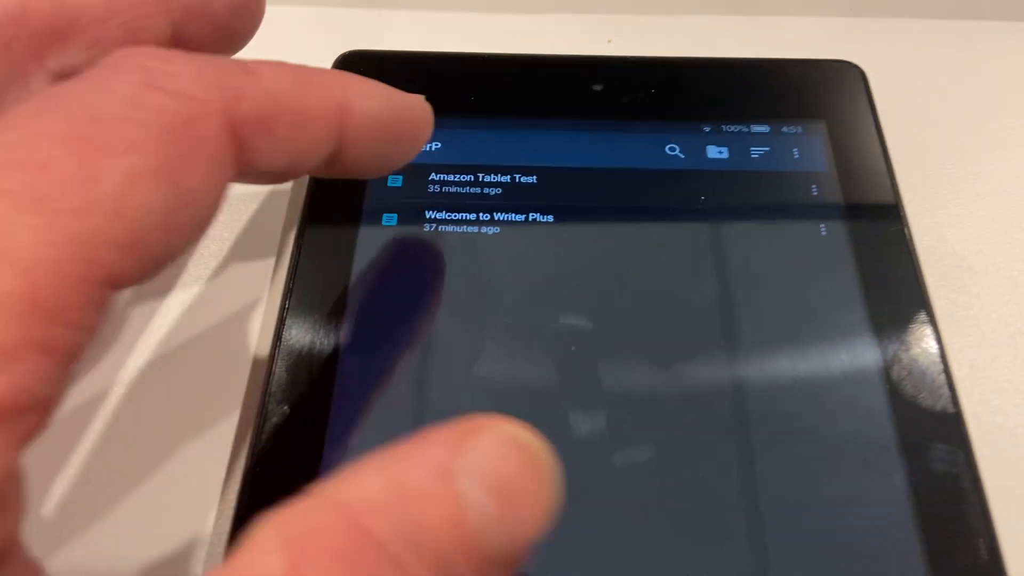
{"action": "left_click", "coordinate": [480, 183]}
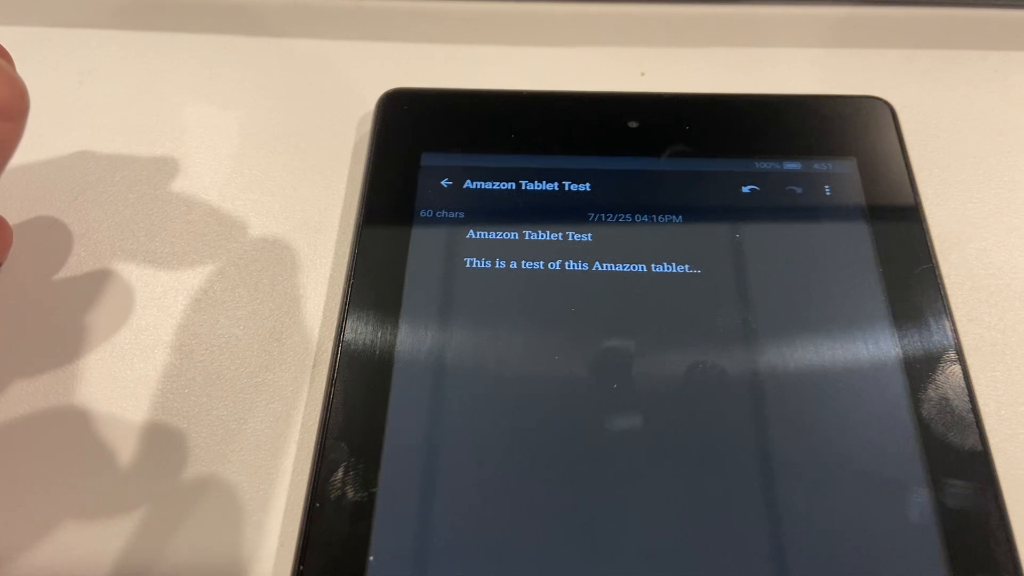